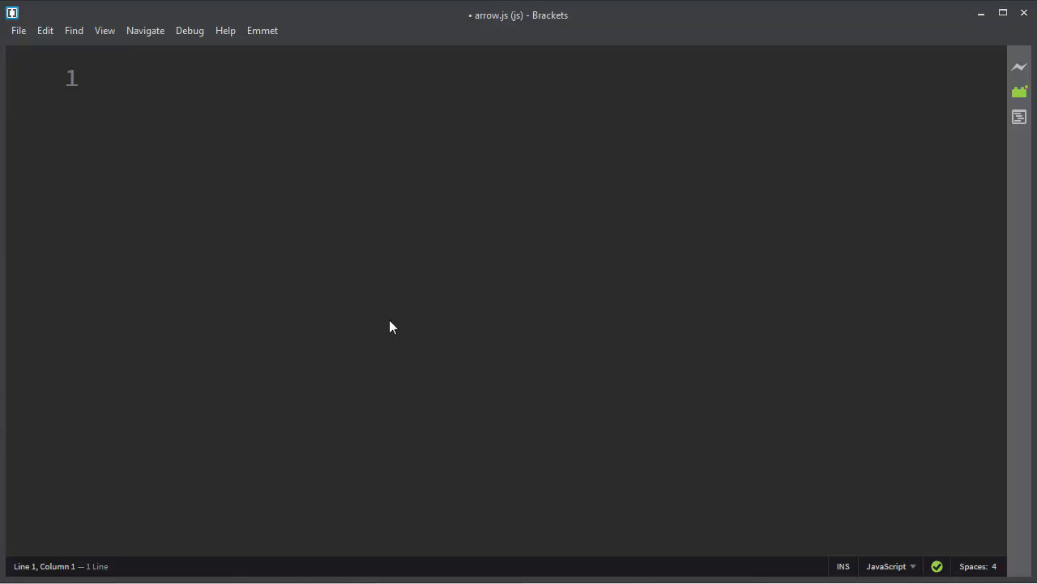
mouse_move(341, 210)
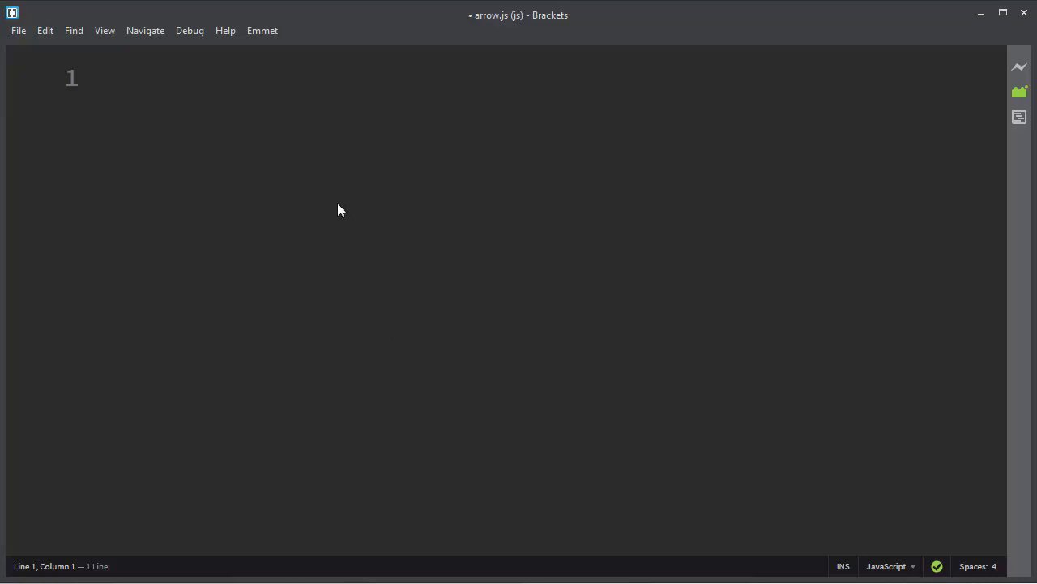
Write the generic pattern arguments => body on line 1 and leave blank lines beneath it.
text(argu)
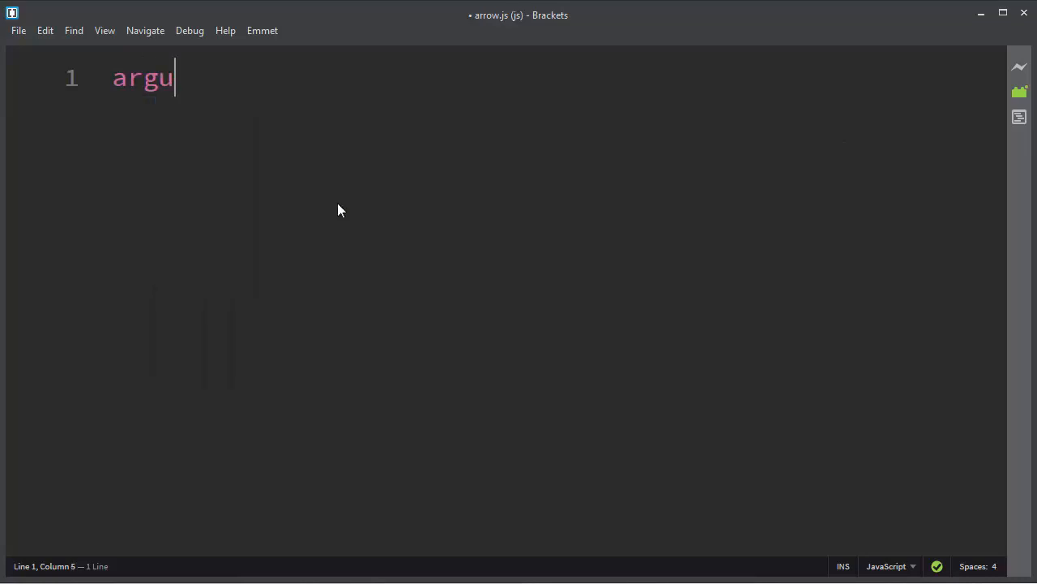
text(ments)
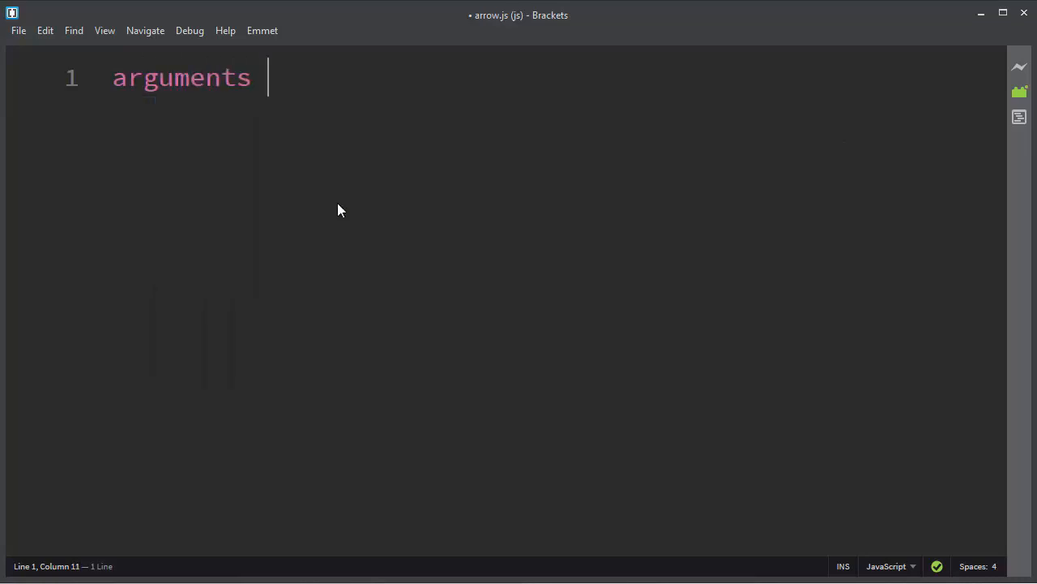
text(=)
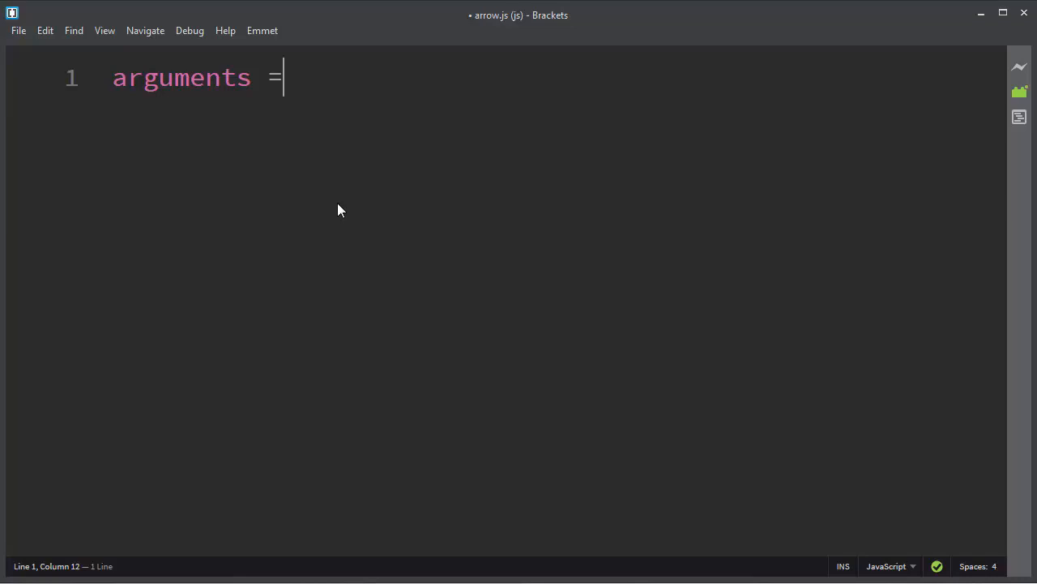
text(>)
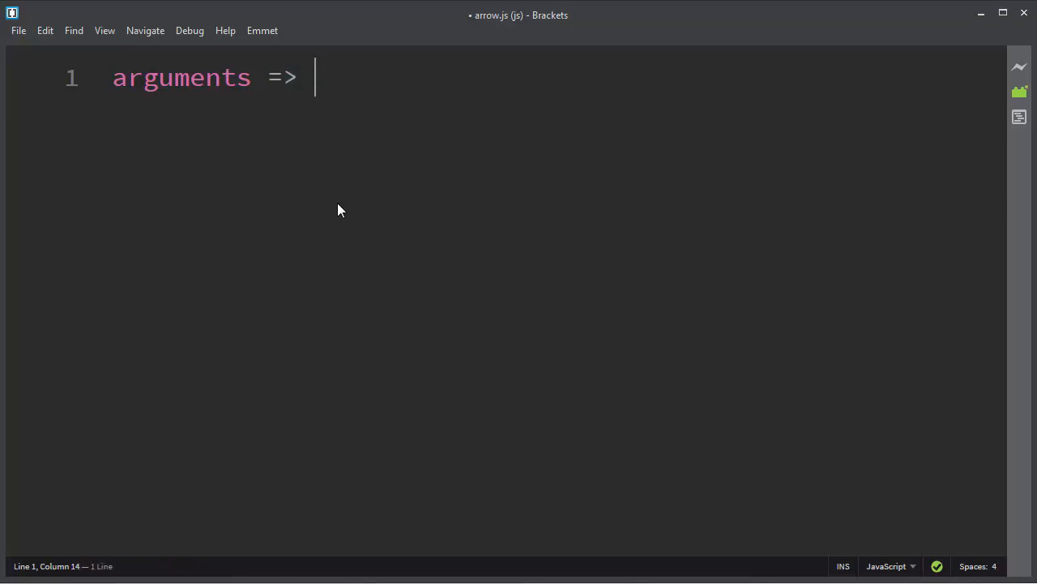
text(body)
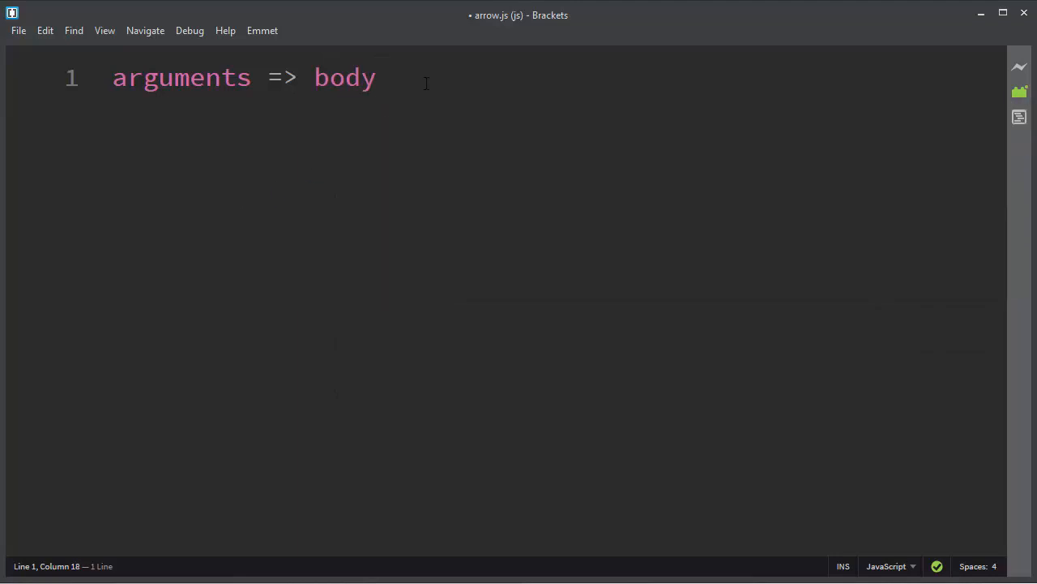
key(Enter)
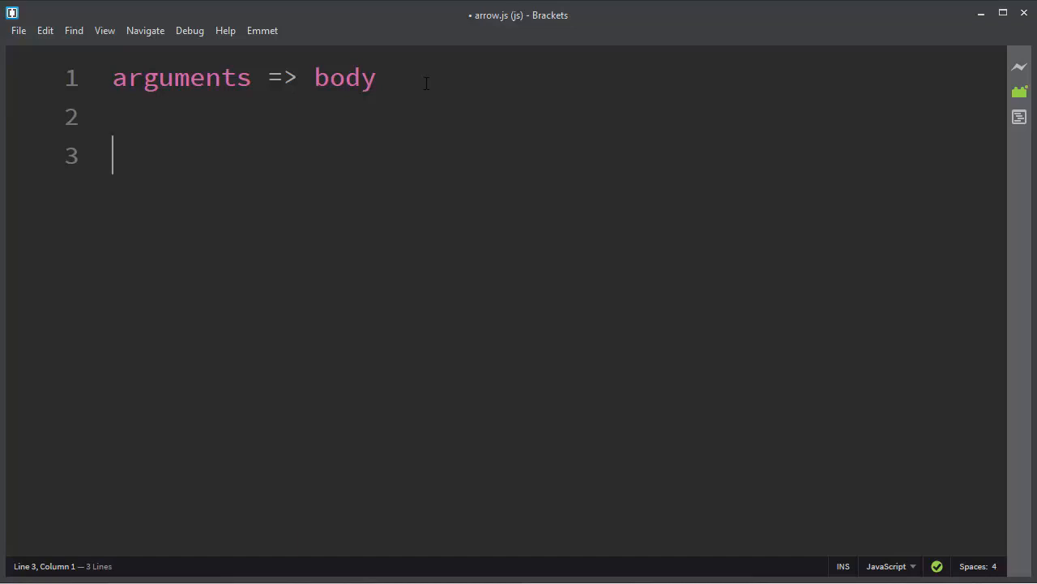
Define let multiply = function(x, y) { return x * y; } as a regular function on line 3.
text(let mu)
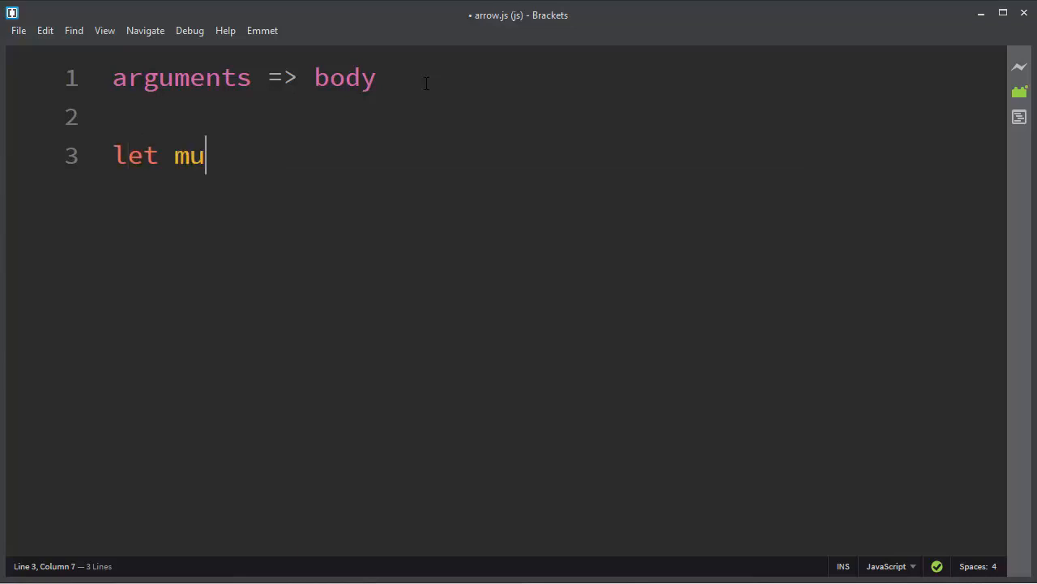
text(ltiply = function()
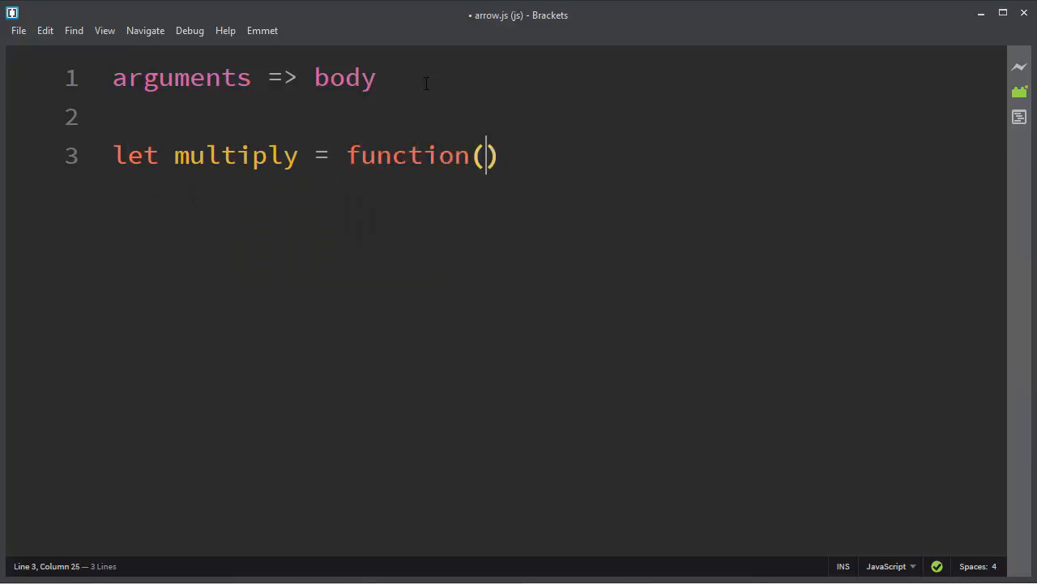
text(x, y)
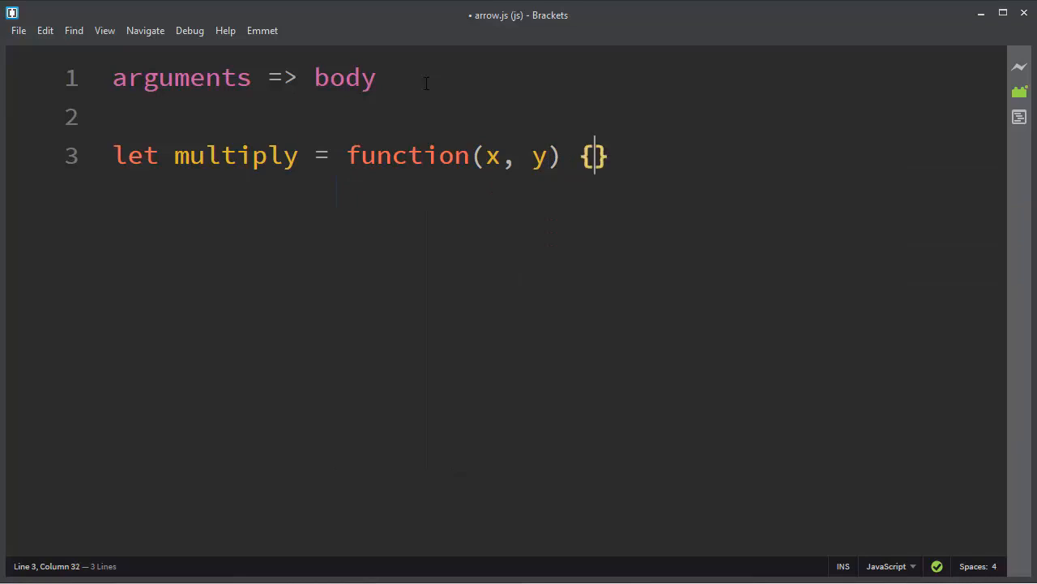
text(return)
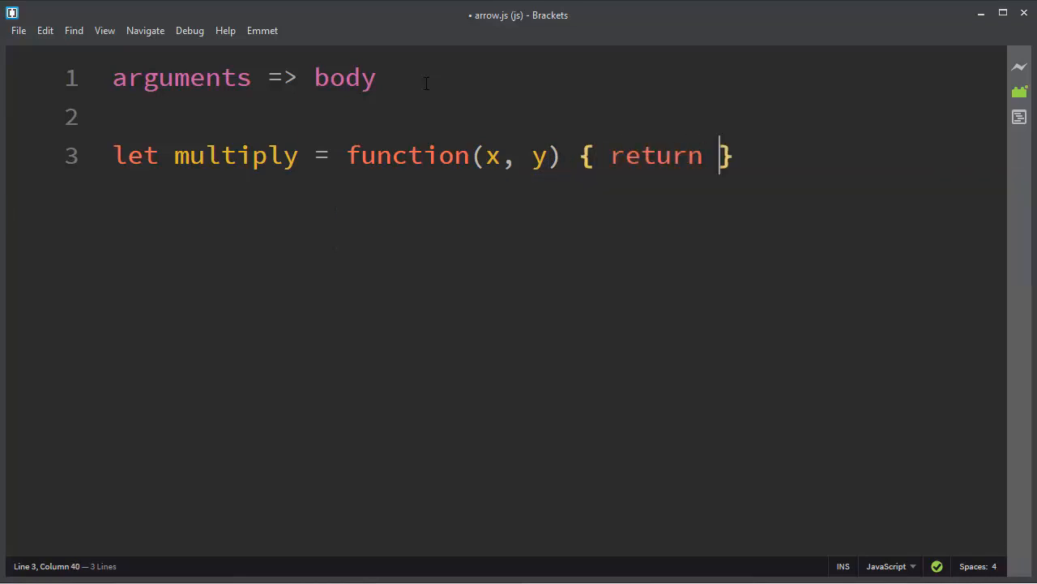
text(x)
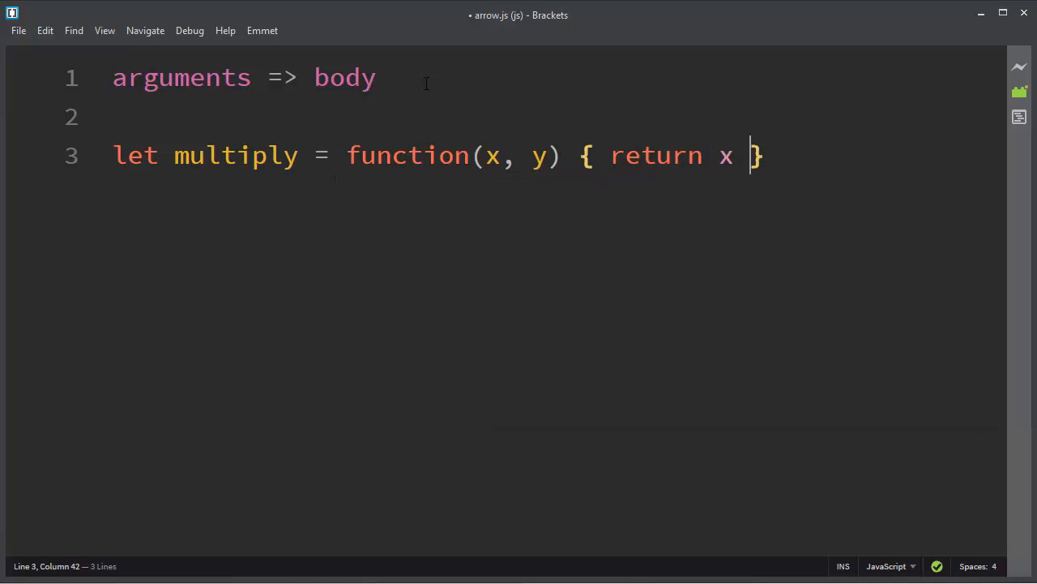
text(*)
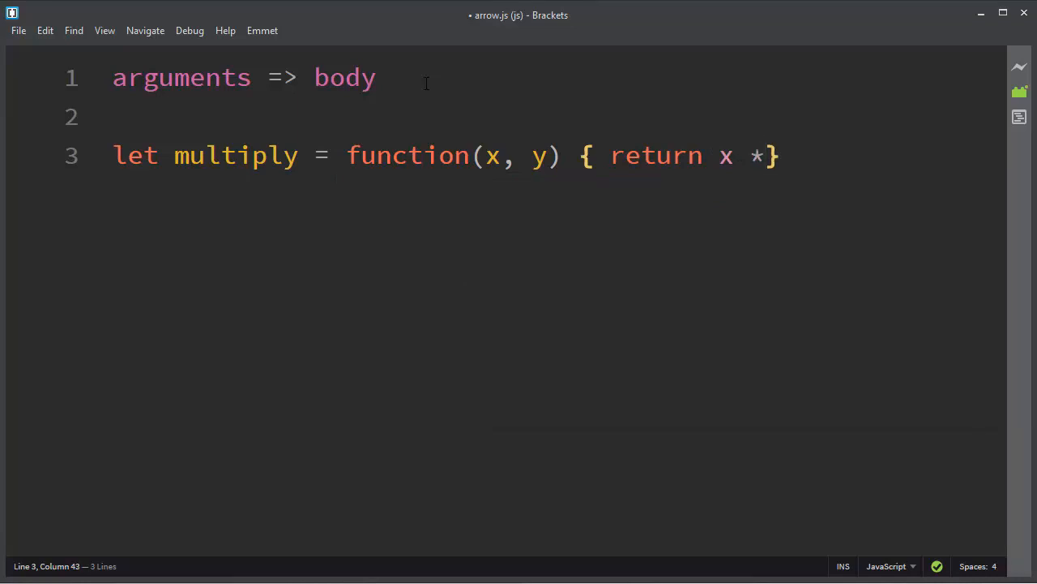
text(y;)
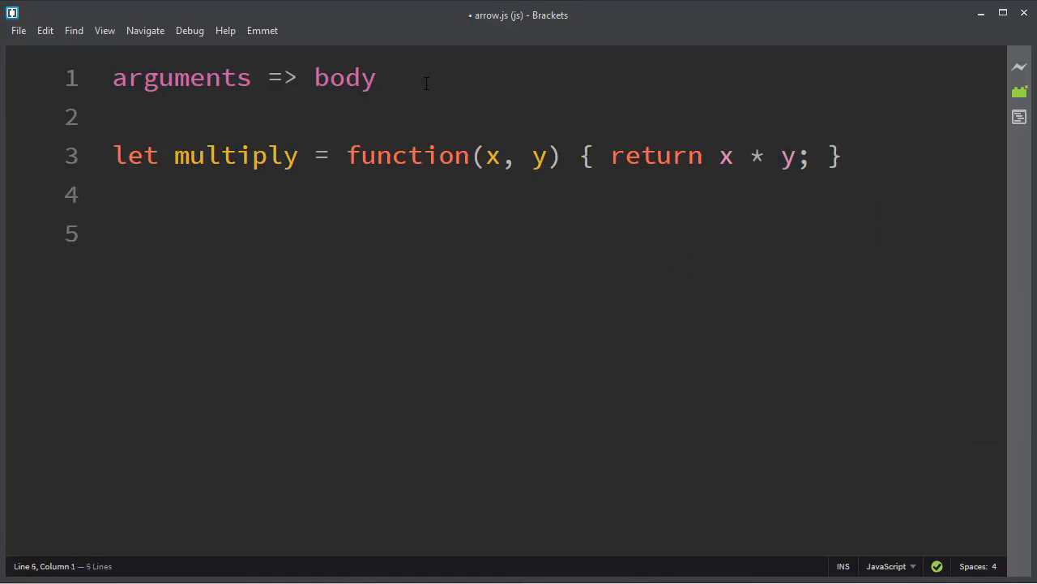
Write the arrow version let multiply = (x, y) => return x * y; on line 5, referencing line 1's =>.
text(let)
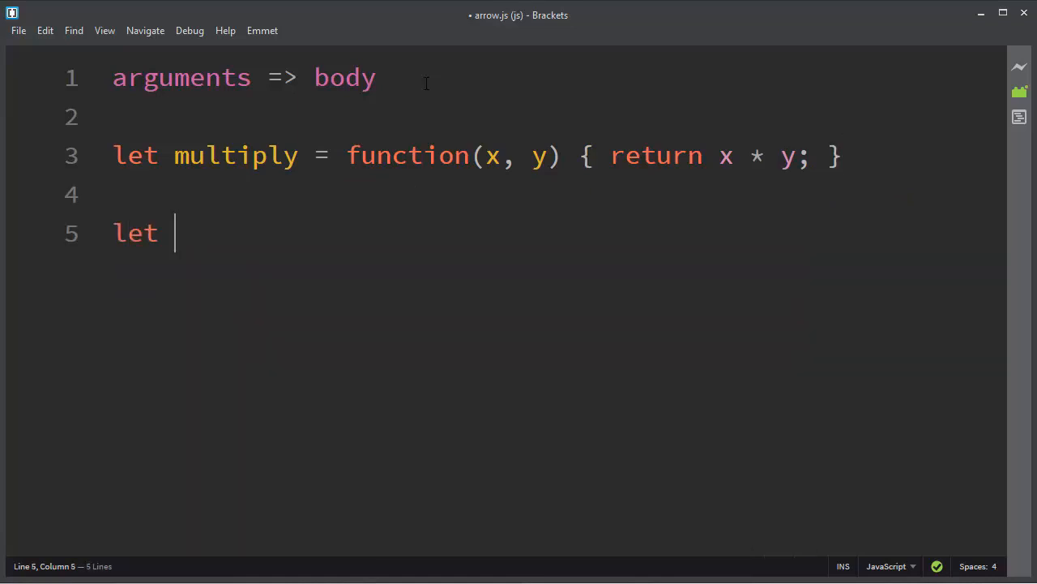
text(multiply)
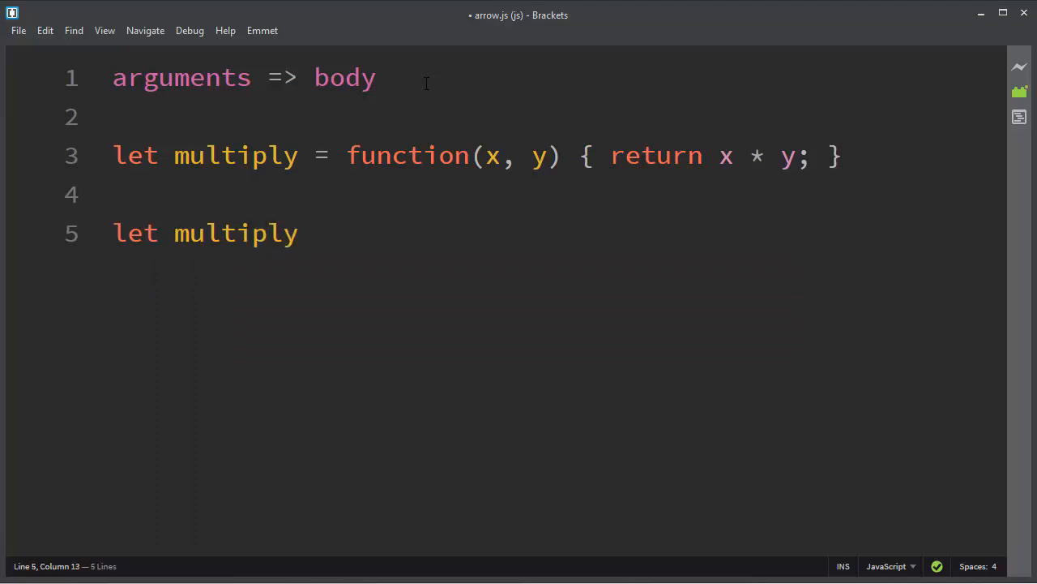
text(=)
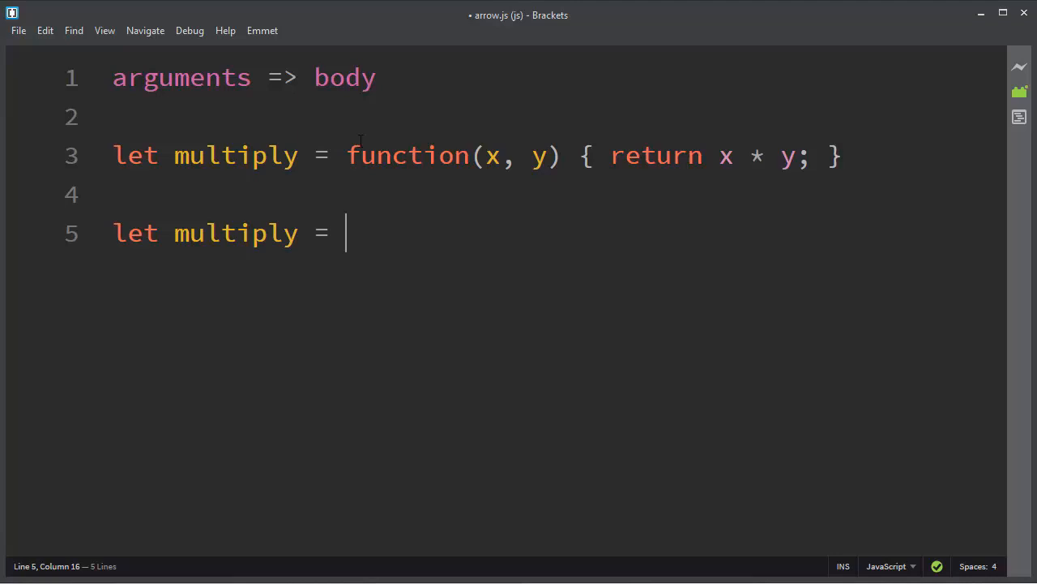
drag(474, 155, 515, 155)
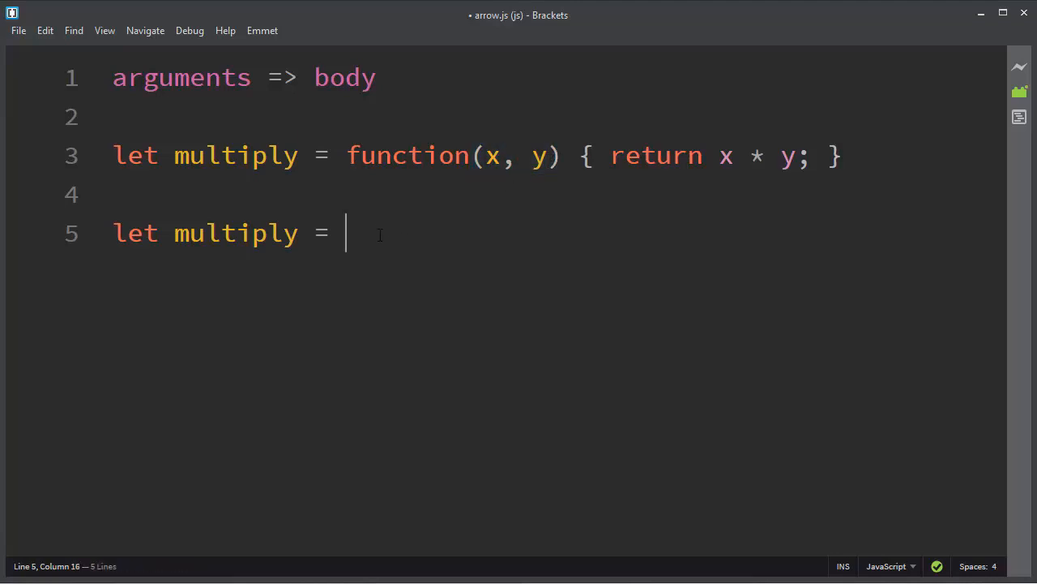
text((x, y))
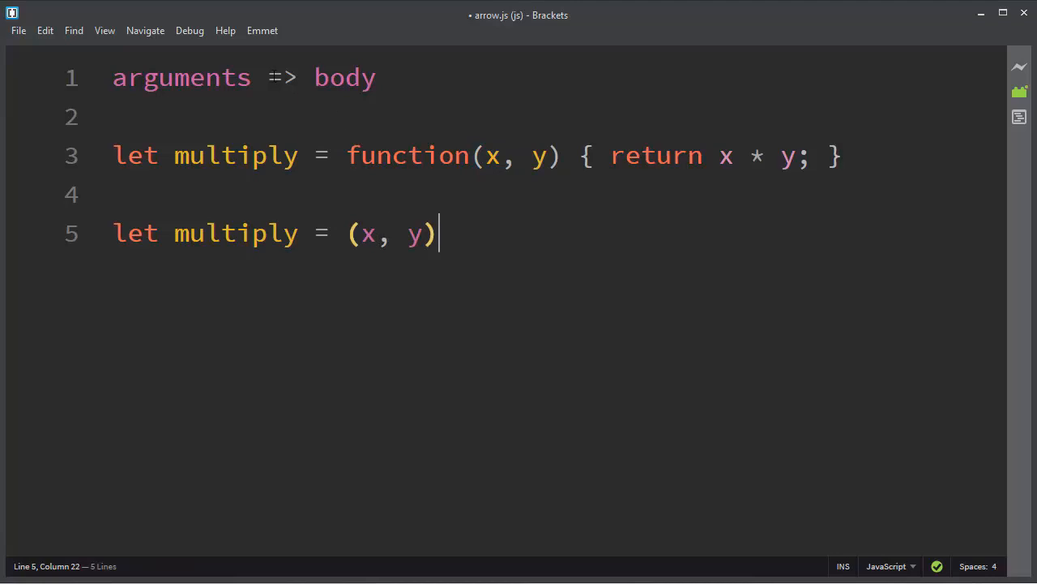
double_click(282, 77)
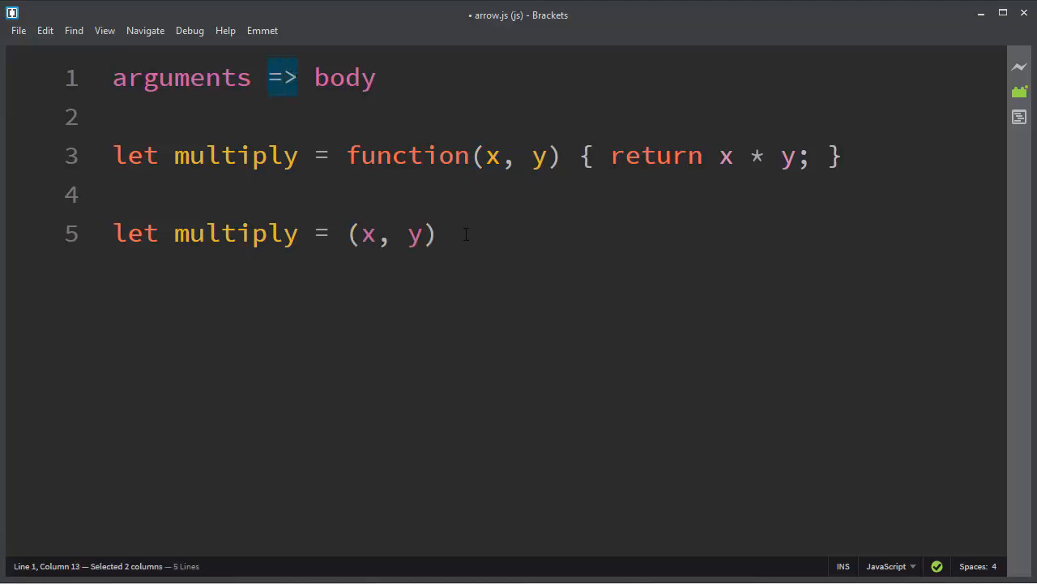
text(=>)
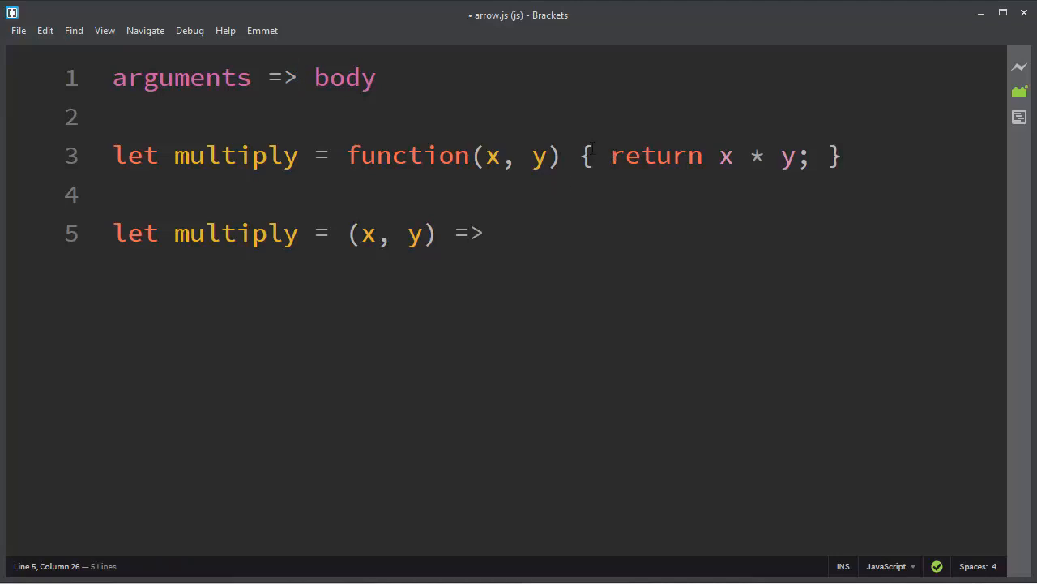
double_click(345, 77)
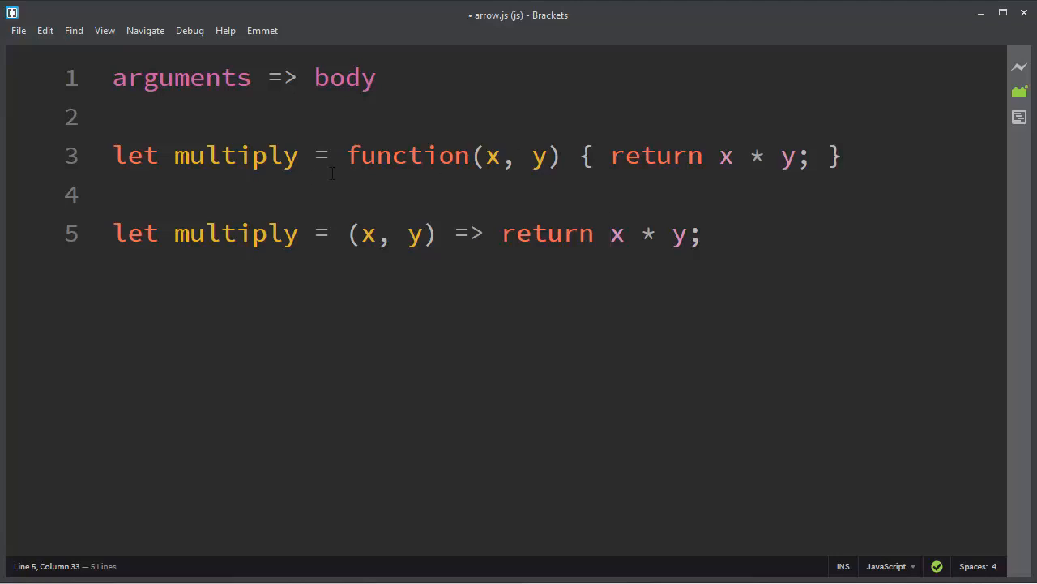
Remove return so line 5 reads let multiply = (x, y) => x * y; with blank lines below.
drag(346, 234, 701, 233)
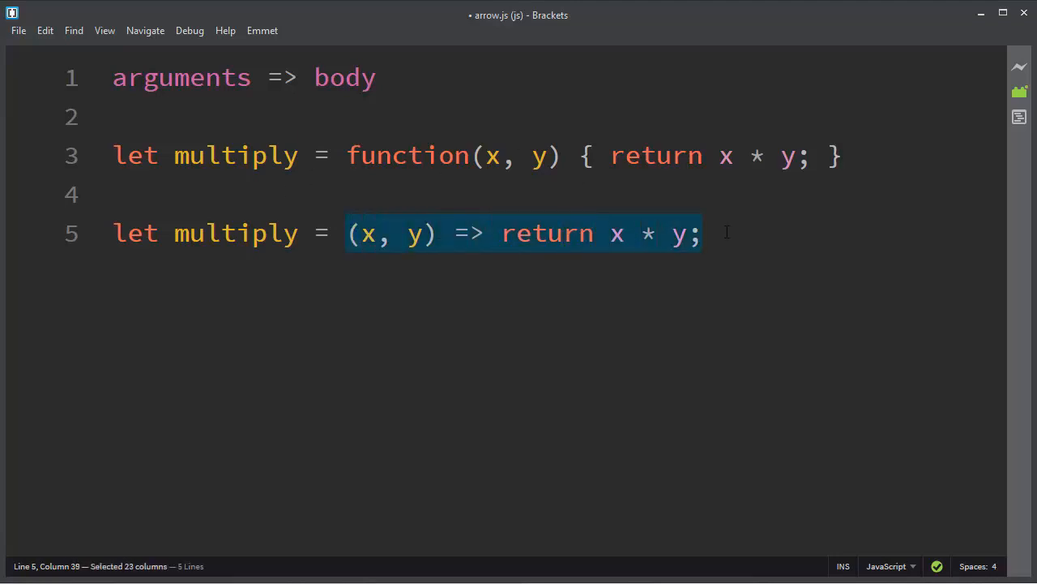
click(594, 234)
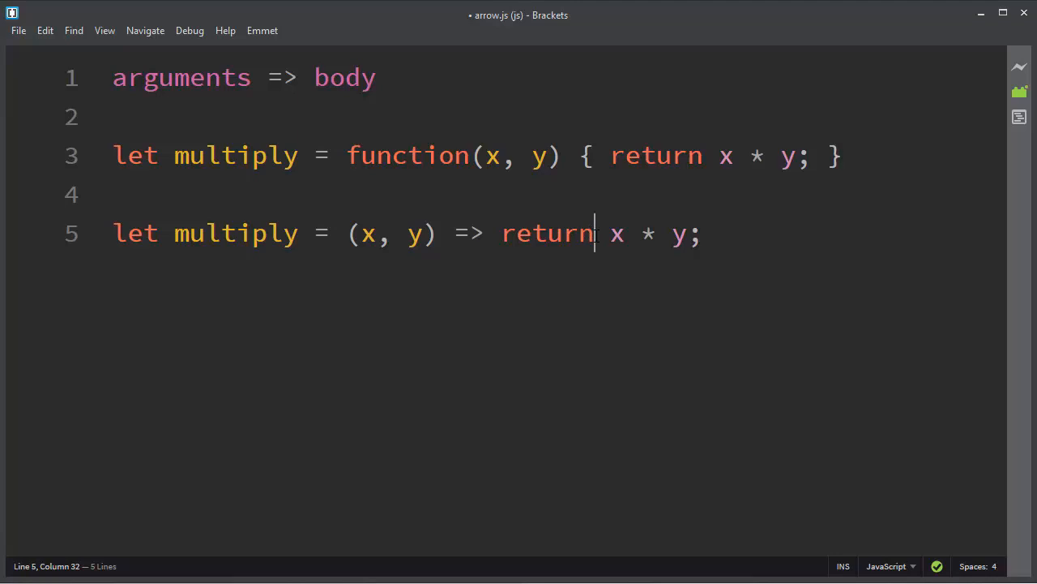
double_click(547, 234)
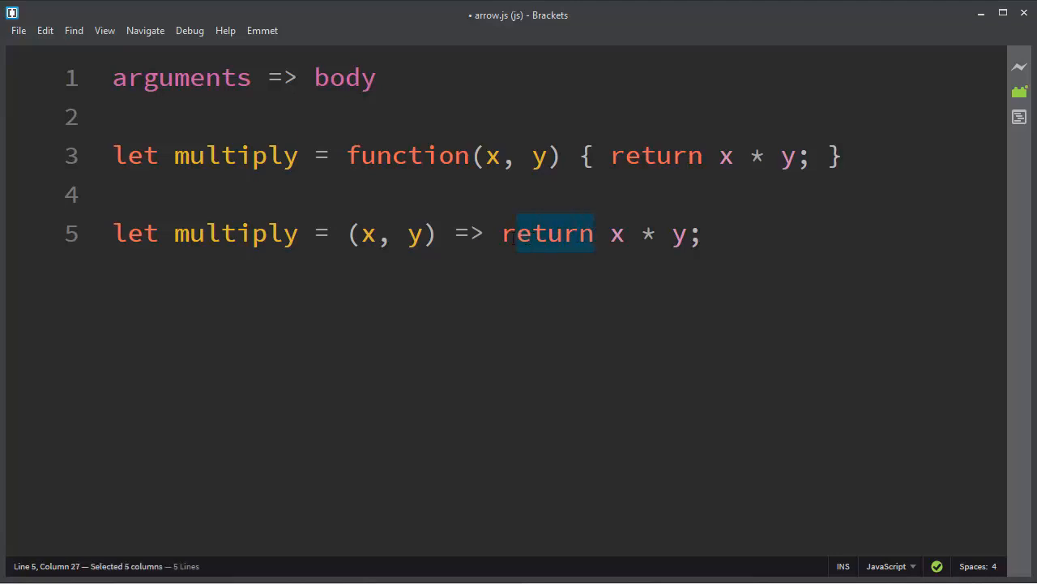
key(shift+Left)
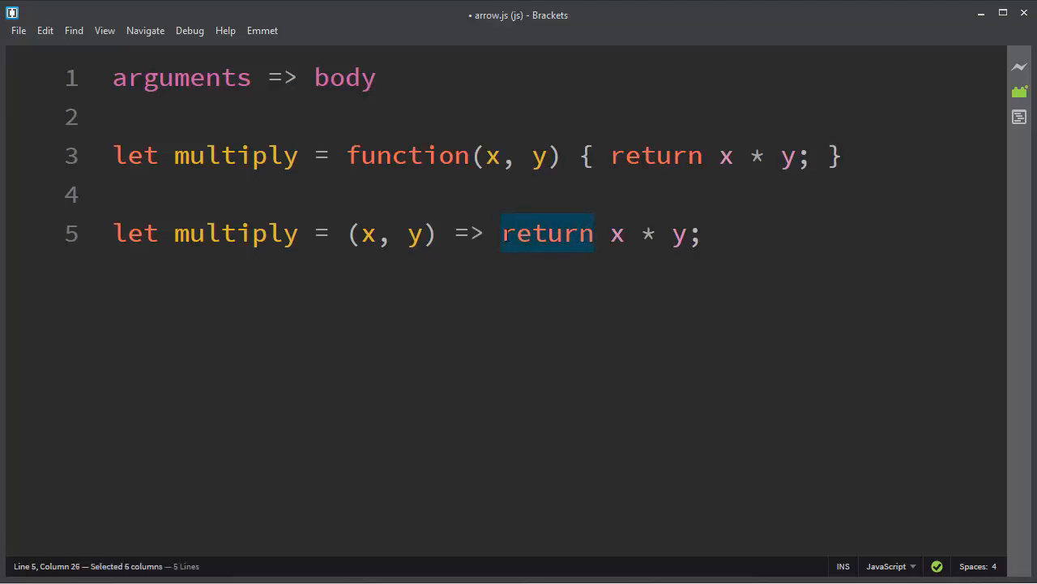
key(Delete)
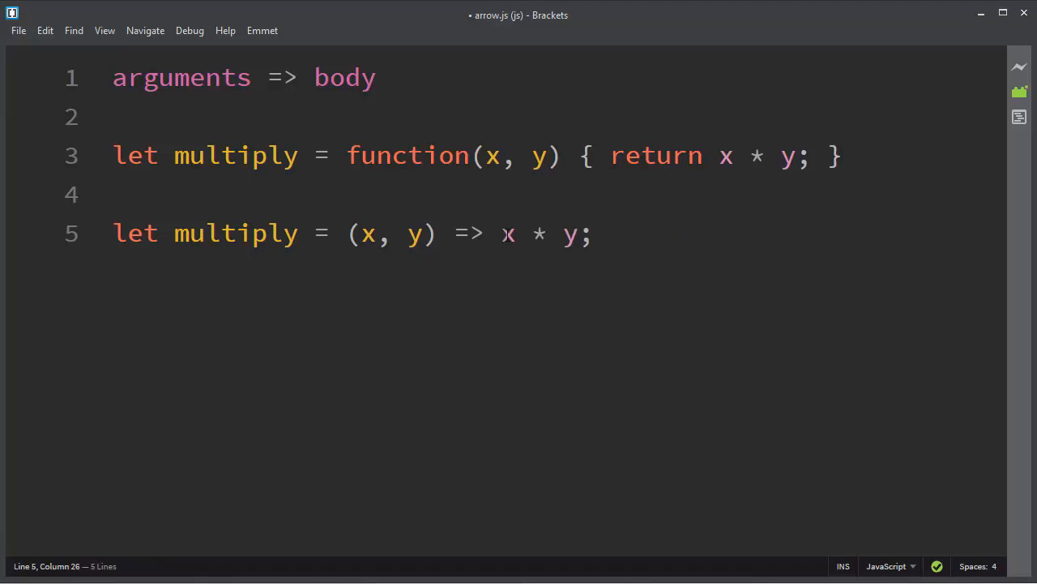
key(Enter)
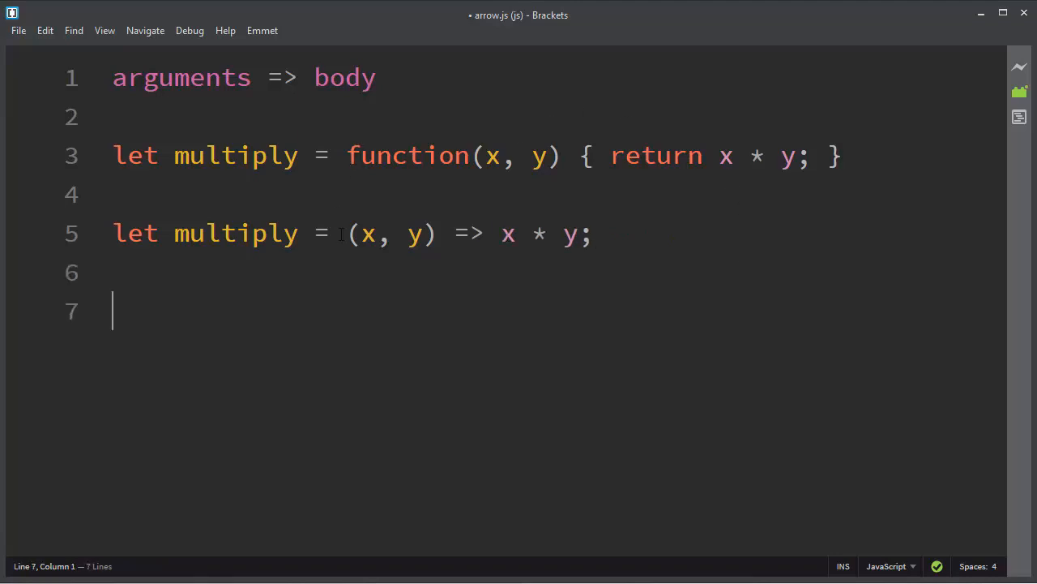
Highlight the finished arrow version of multiply, then return to the empty line 7.
drag(347, 233, 591, 233)
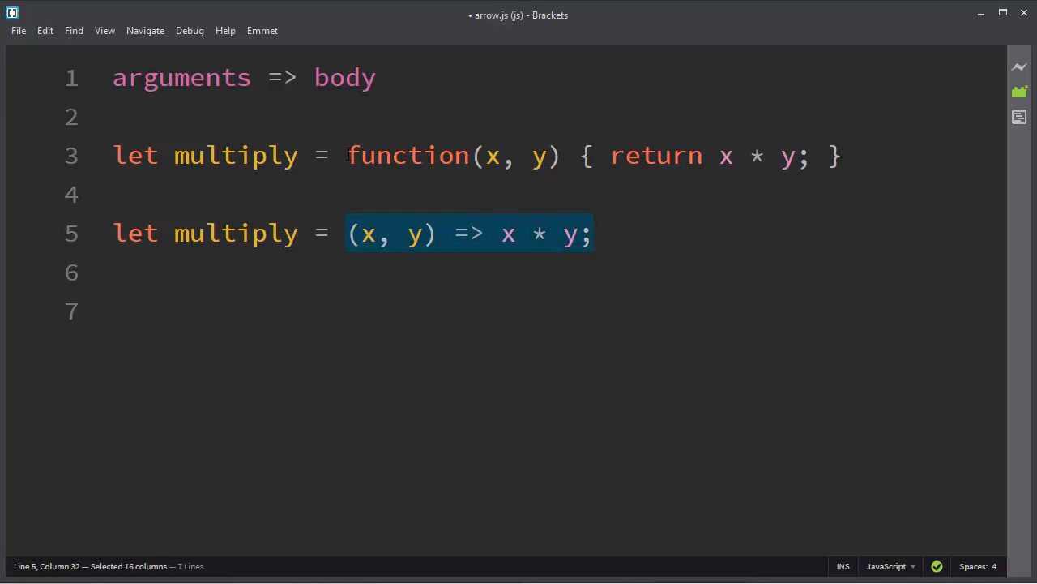
click(843, 156)
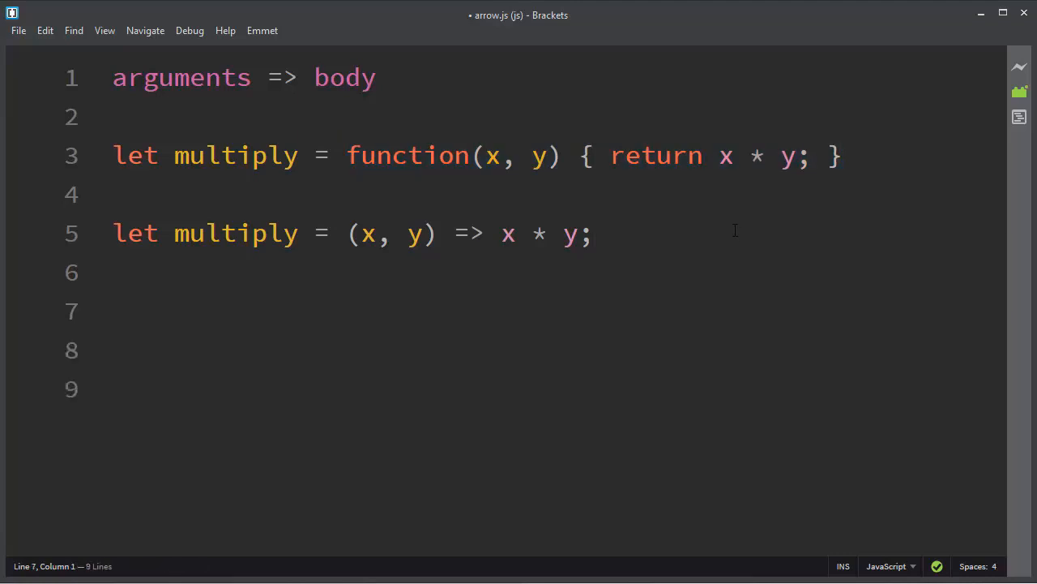
Write let myFunction = () => {}; on line 7 as an empty no-argument arrow function.
text(let mu)
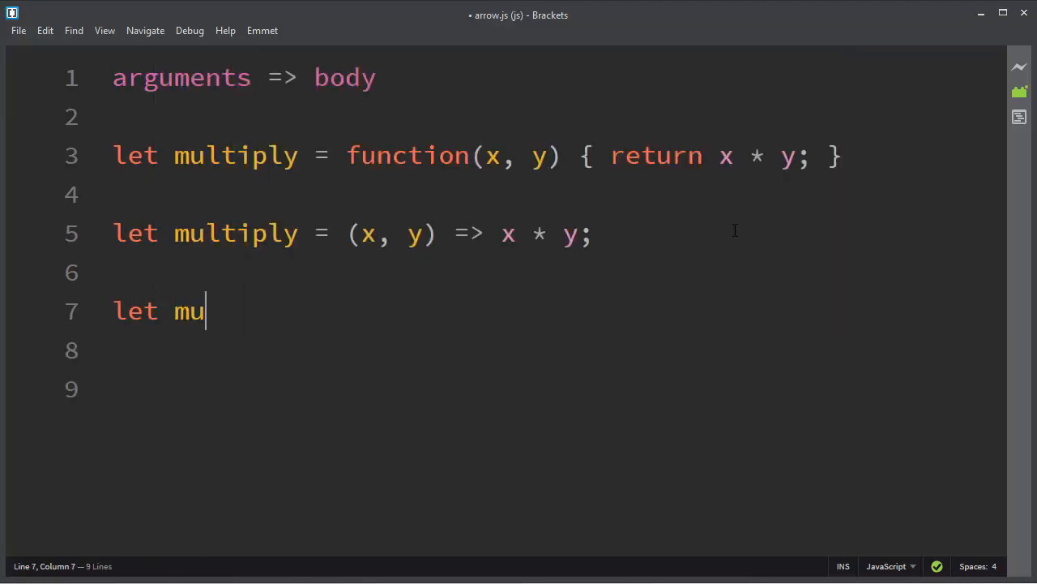
text(yFunc)
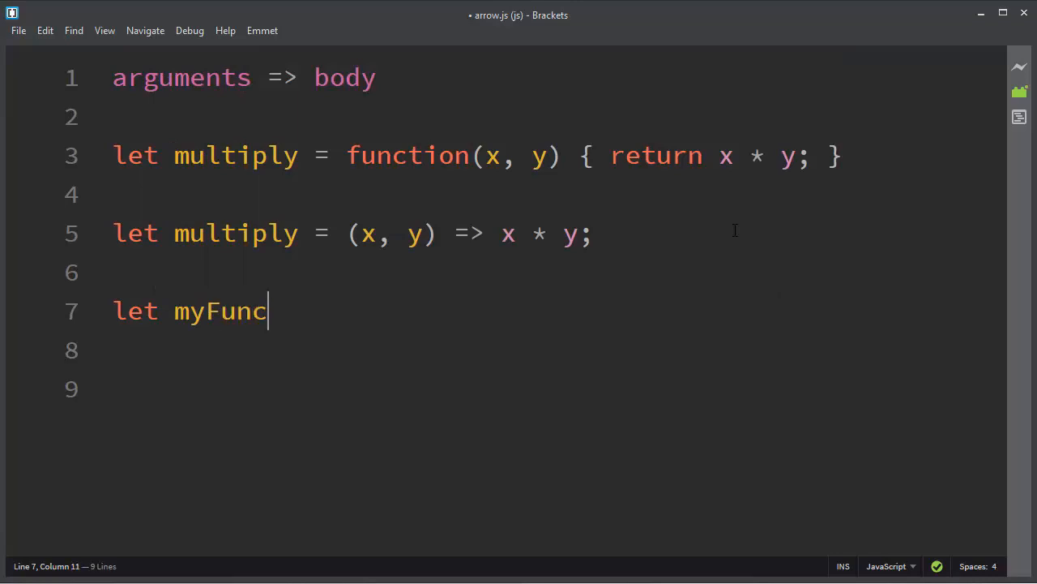
text(tion =)
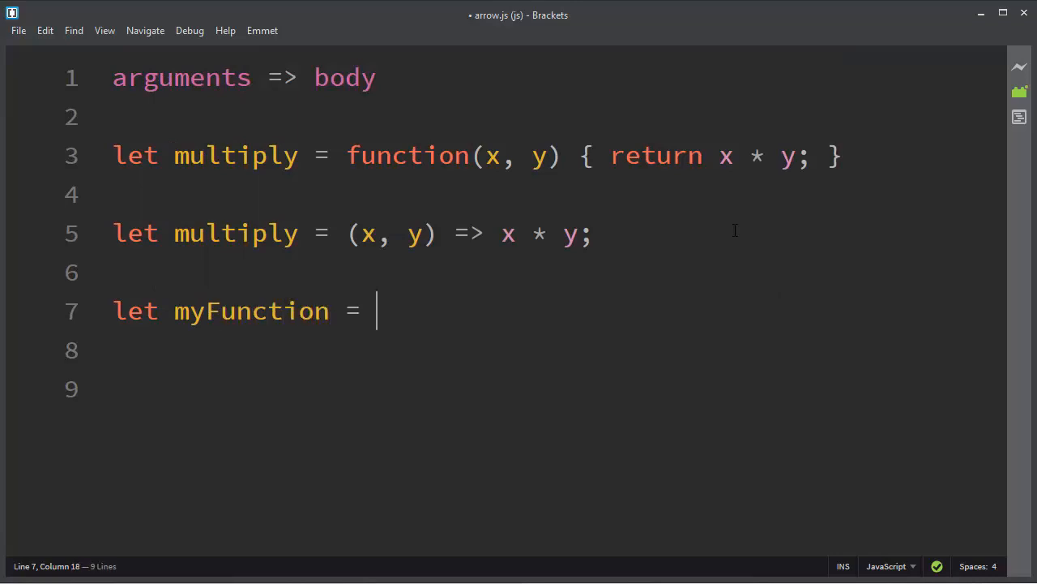
text(())
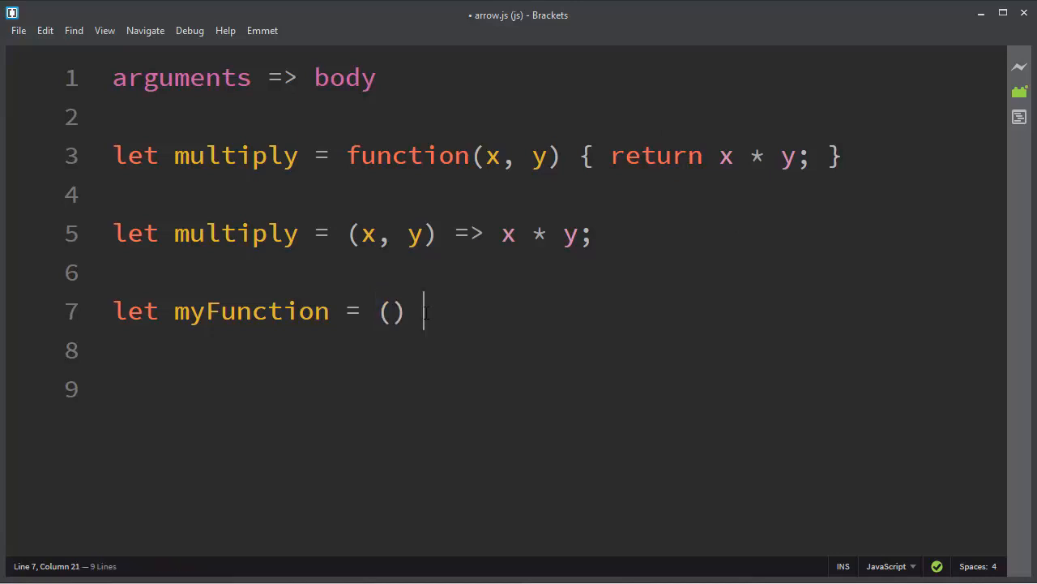
text(=>)
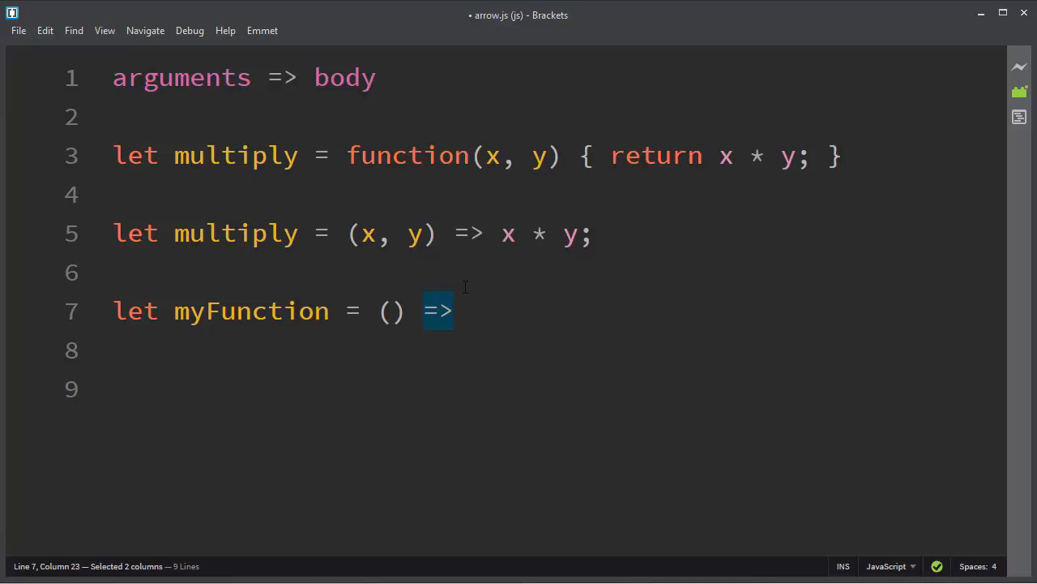
text({})
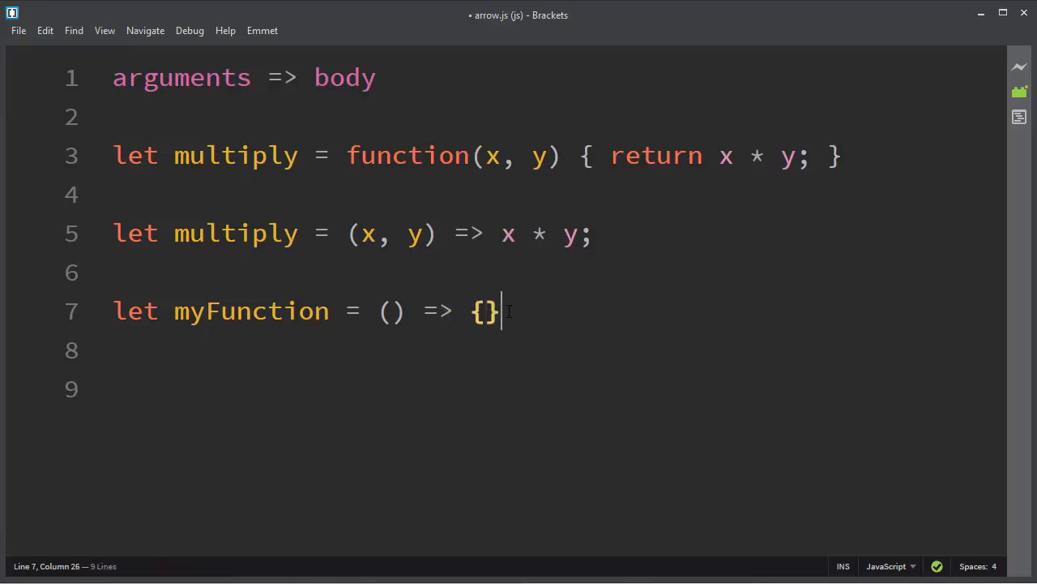
text(;)
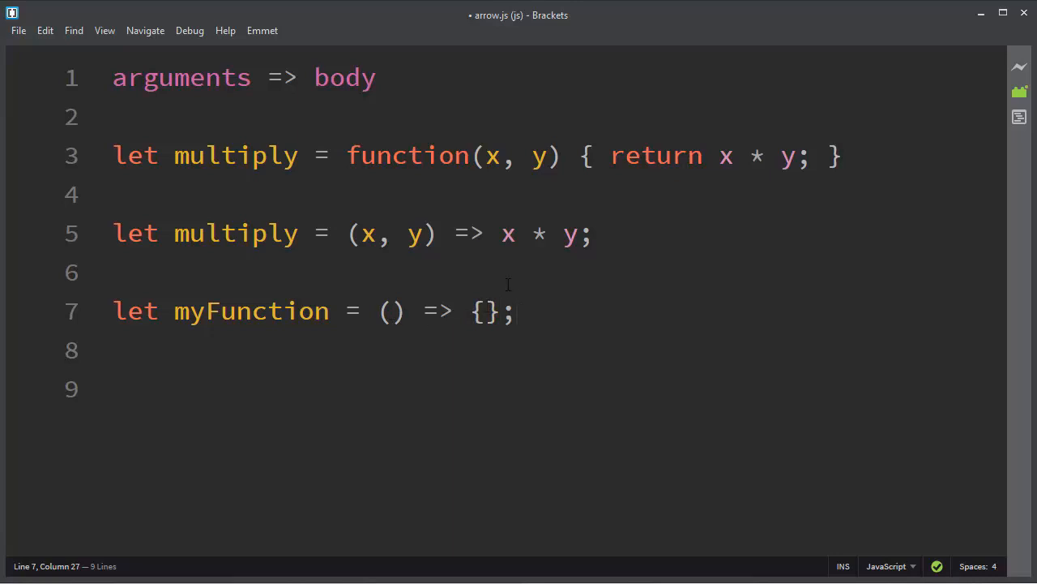
drag(500, 233, 592, 234)
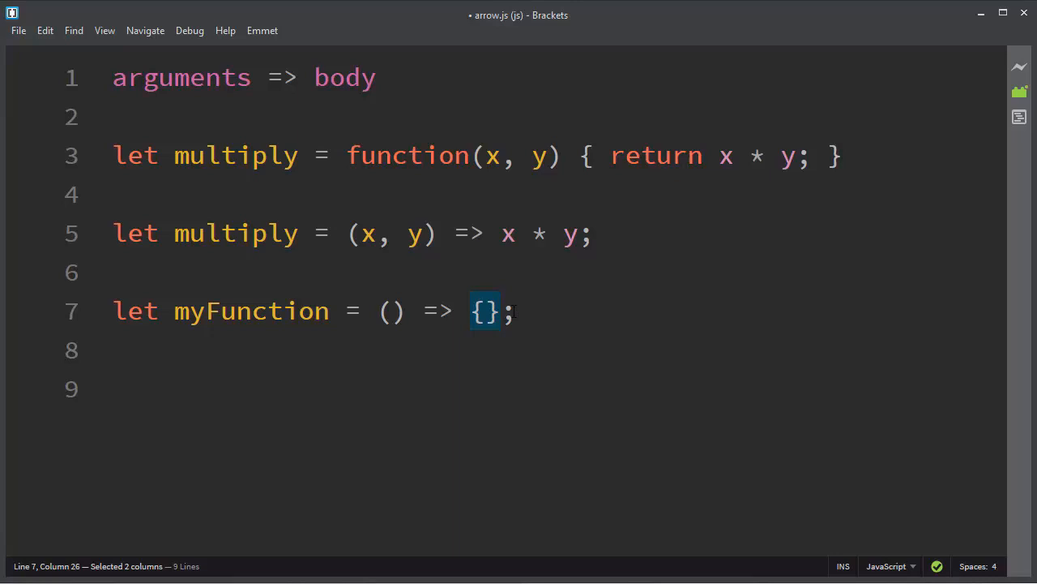
Rewrite line 7 as let myFunction = yMax => yMax; with a single unparenthesized parameter.
key(Delete)
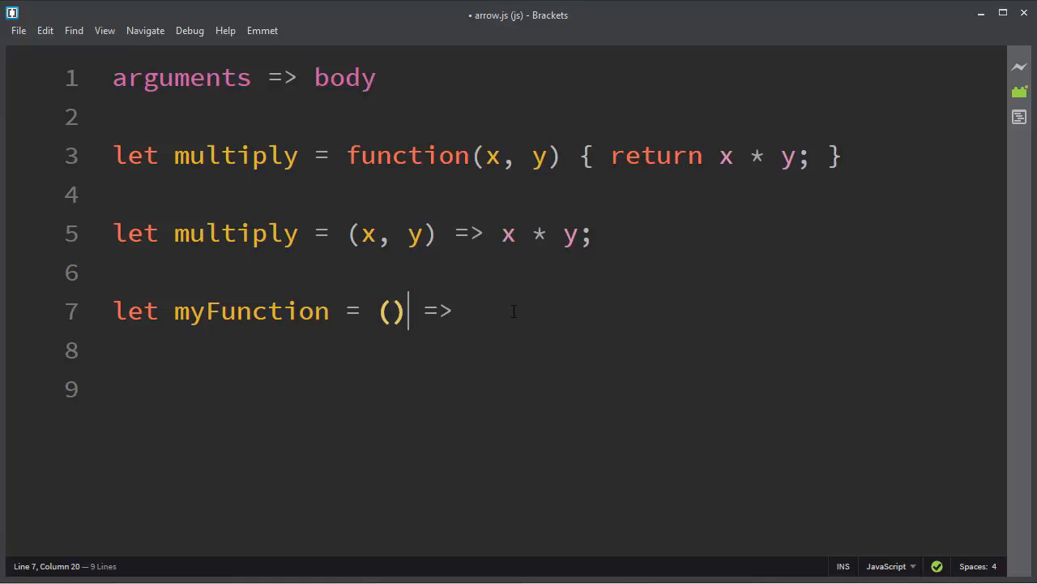
key(BackSpace)
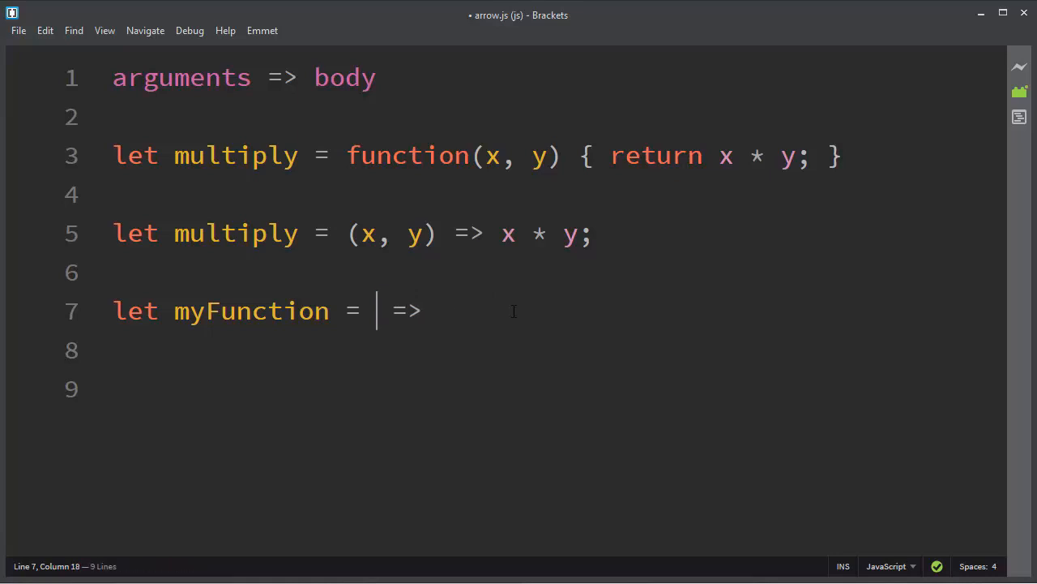
text(yMax)
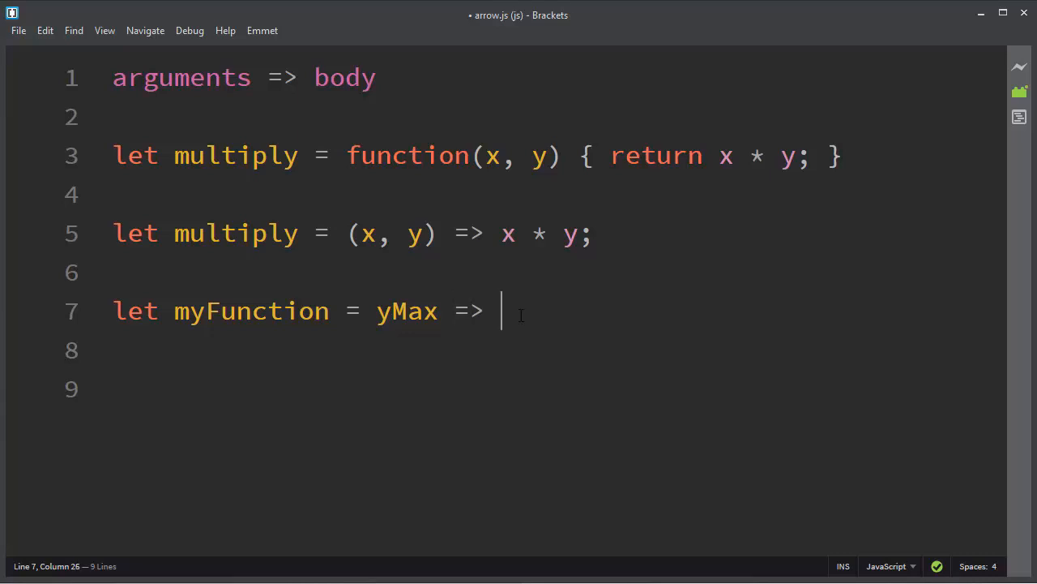
text(yMax)
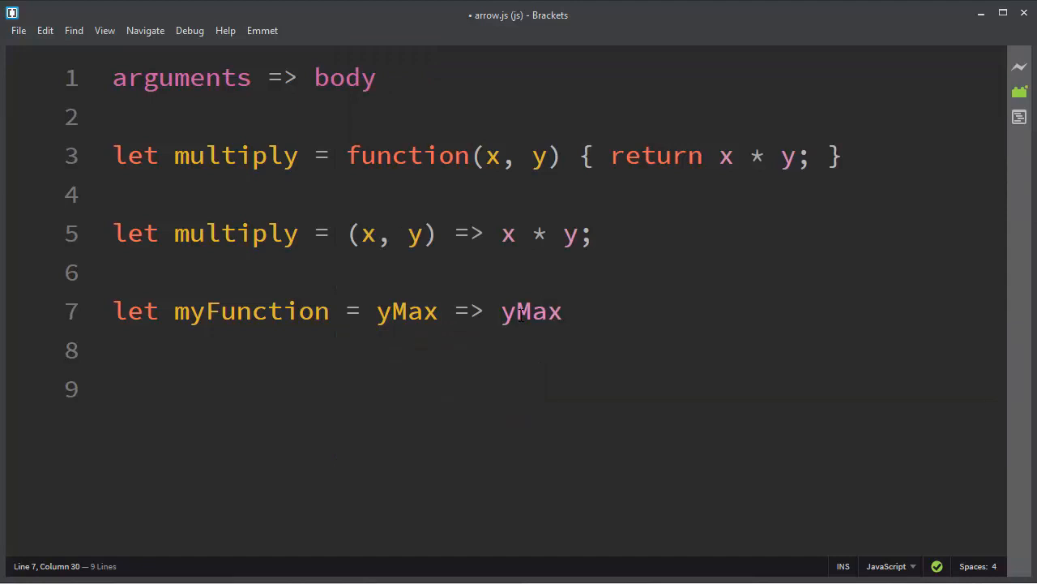
text(')
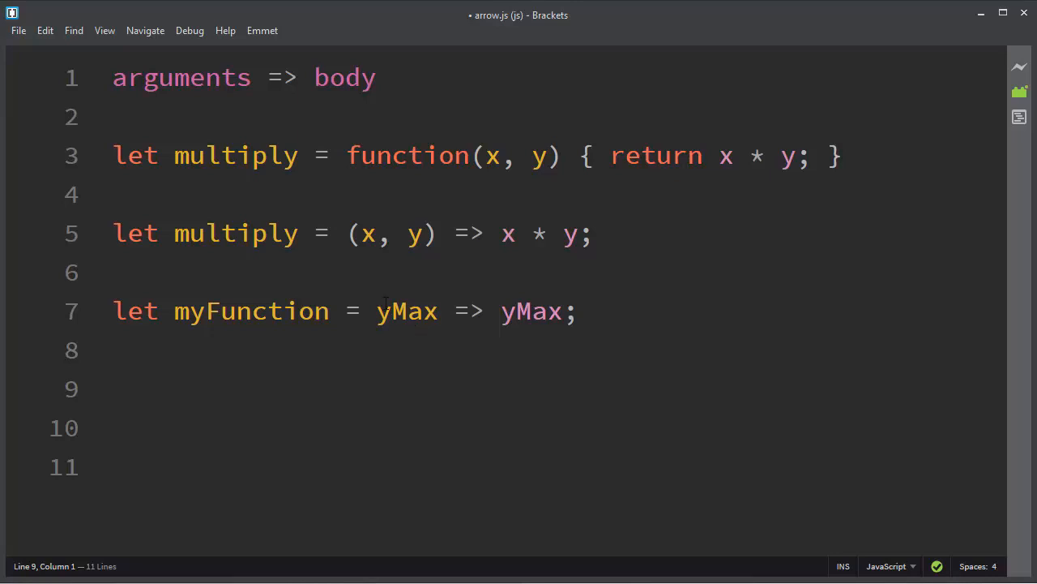
double_click(406, 311)
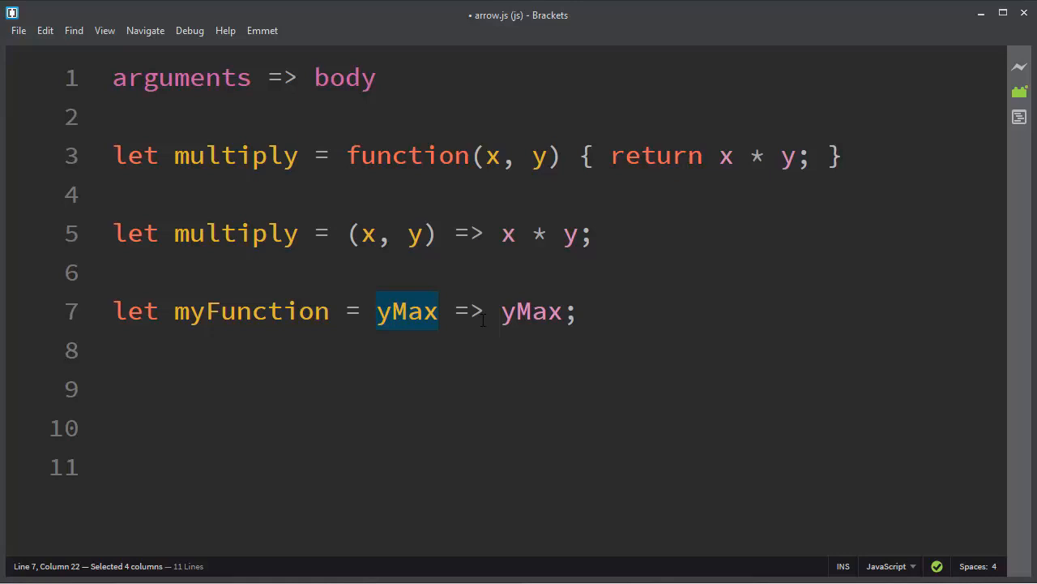
double_click(532, 311)
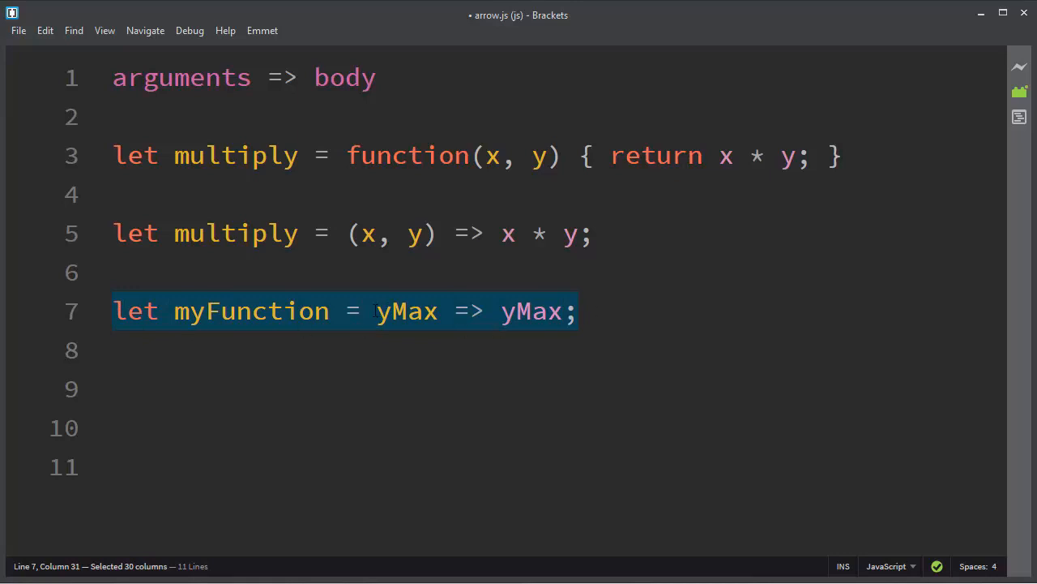
mouse_move(385, 362)
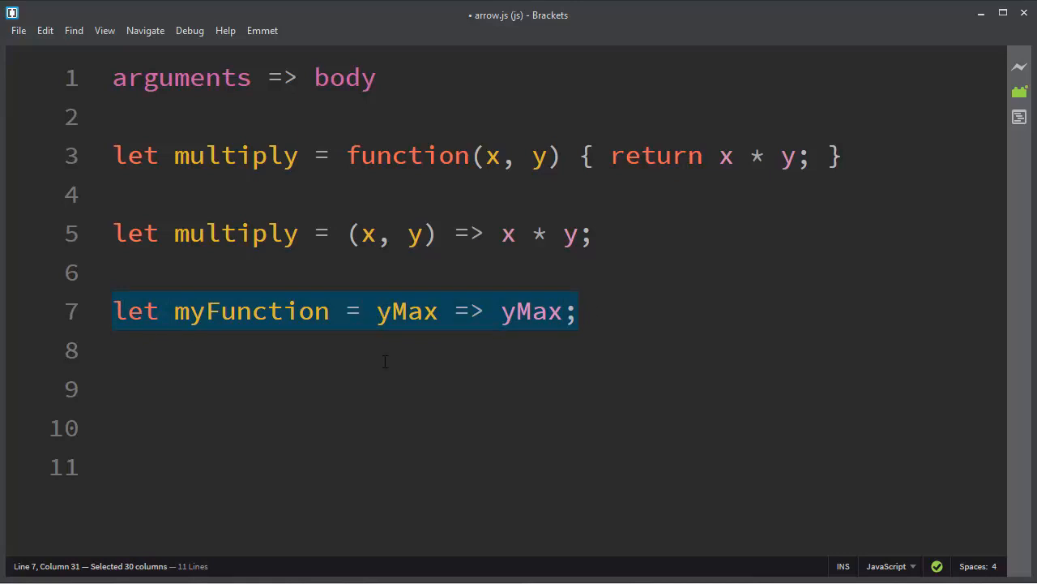